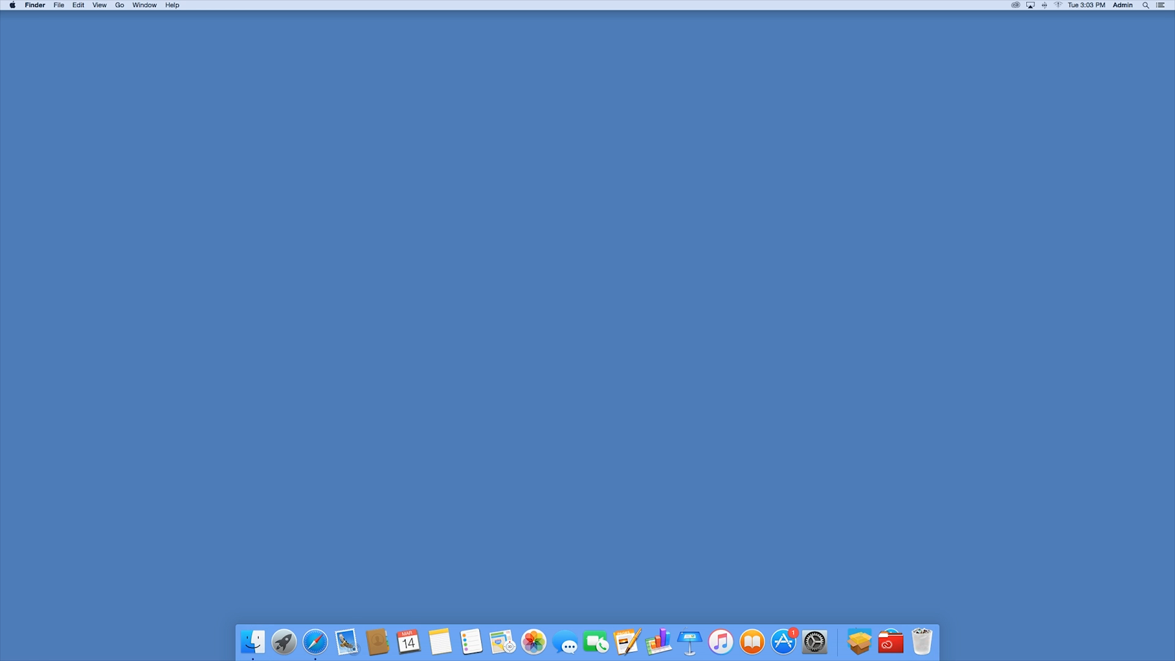
Launch Safari and load myfastpc.com.
click(315, 641)
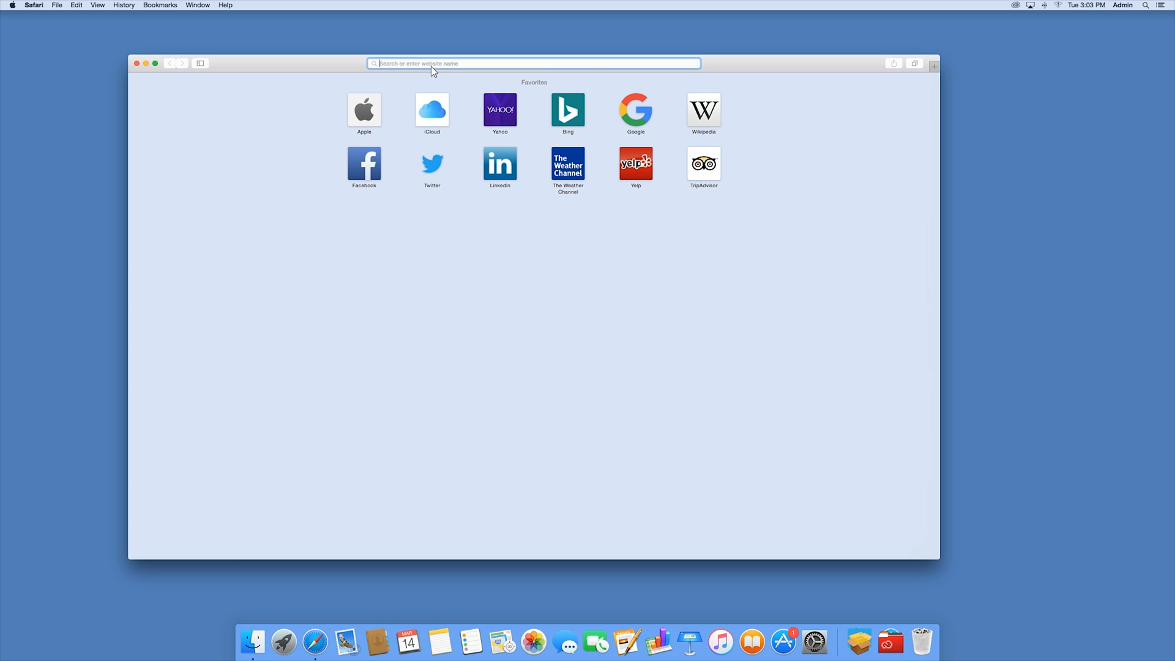
text(myfastpc.com)
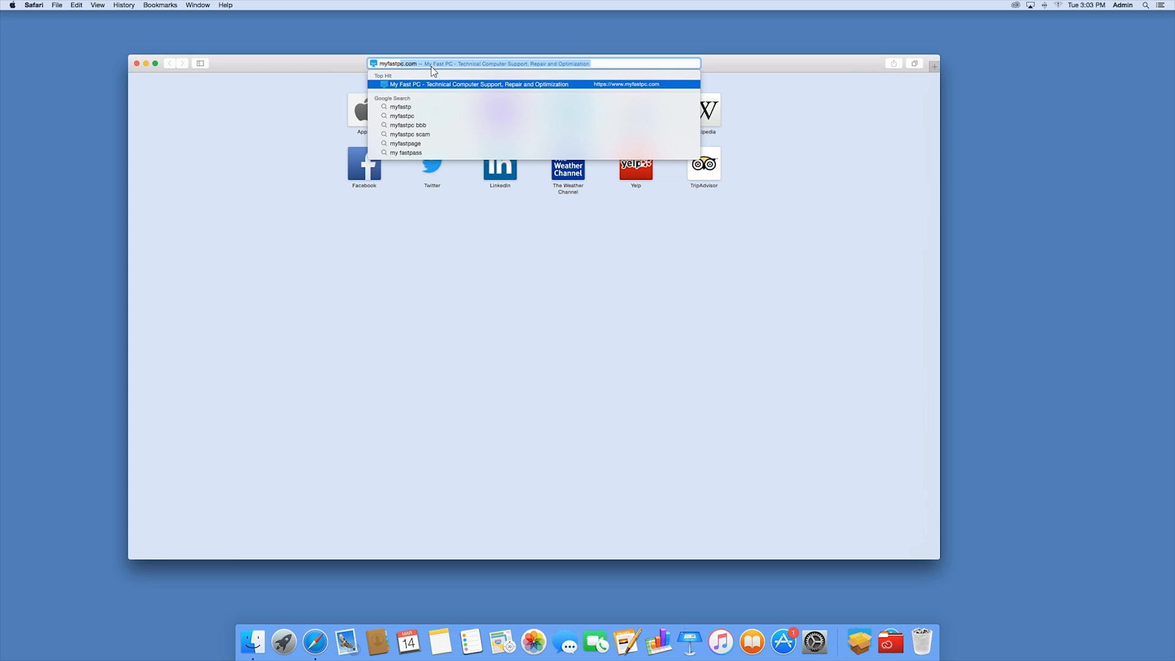
text(myfastpc.com)
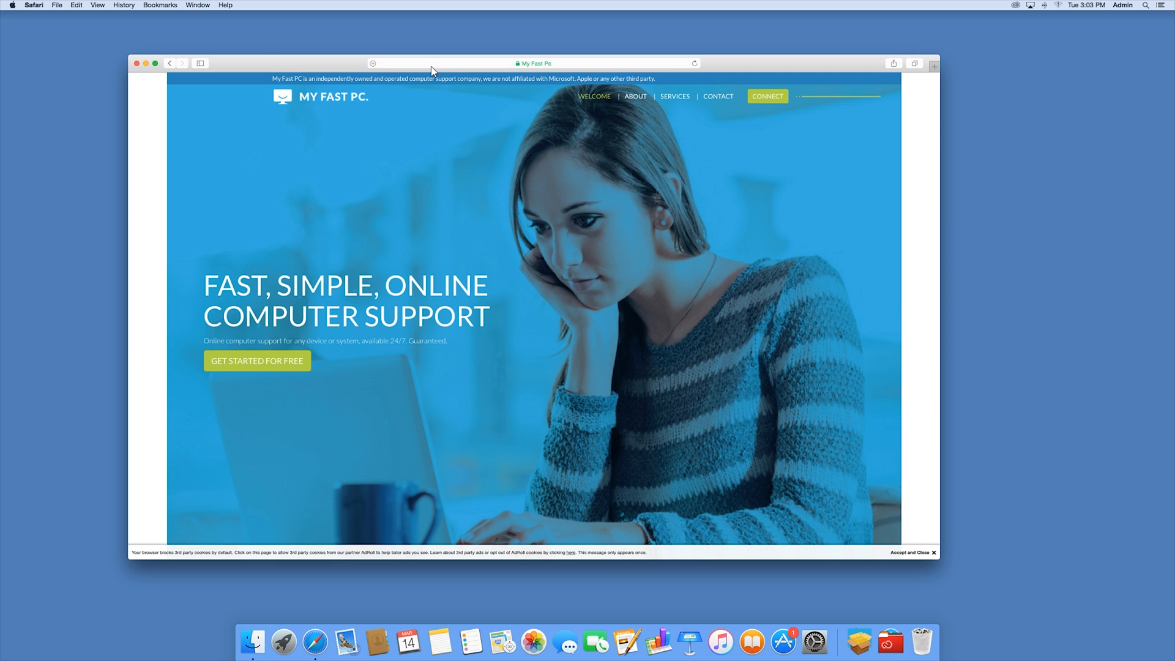
mouse_move(804, 104)
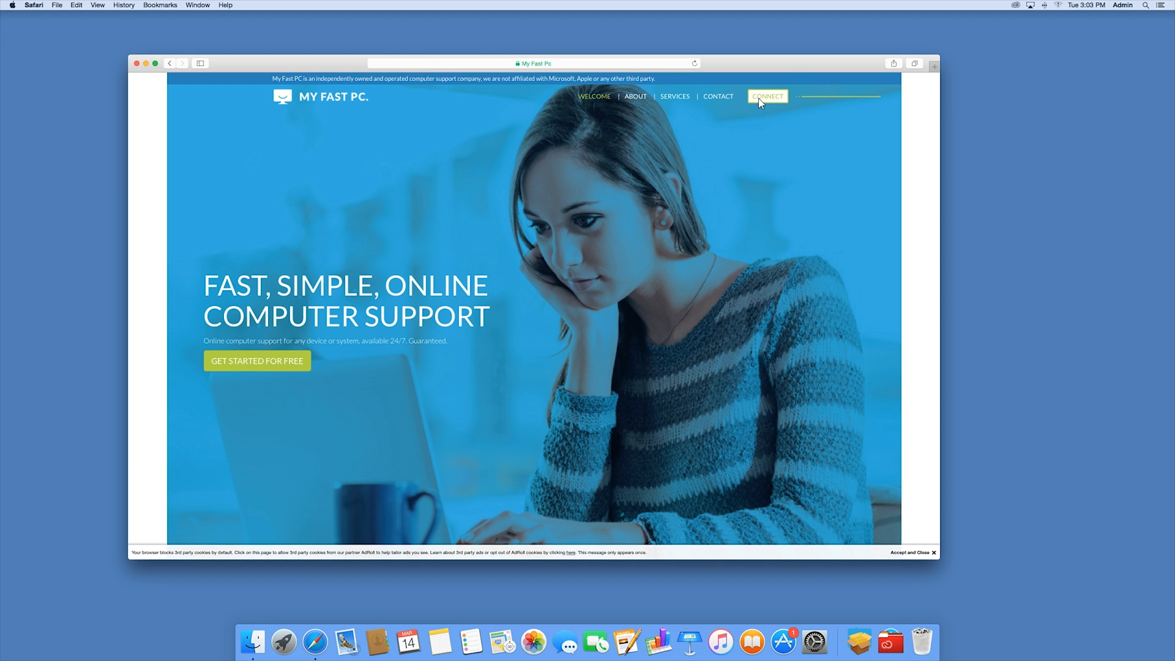
Open the My Fast PC CONNECT page and enter session code xwwb.
click(767, 96)
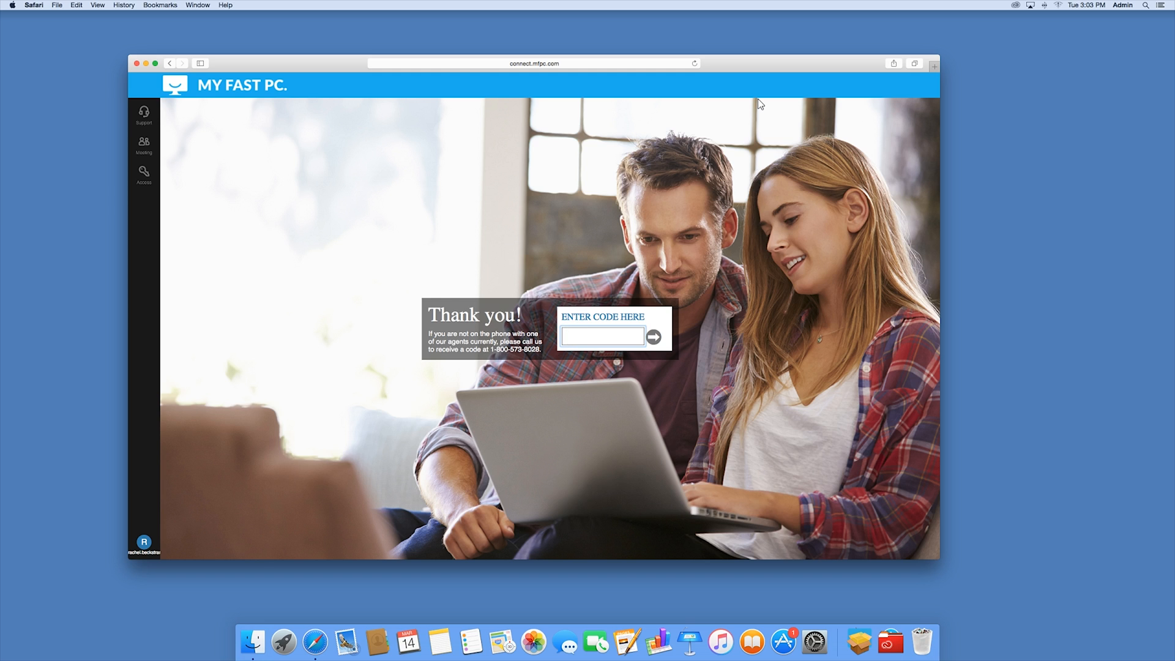
text(XWW)
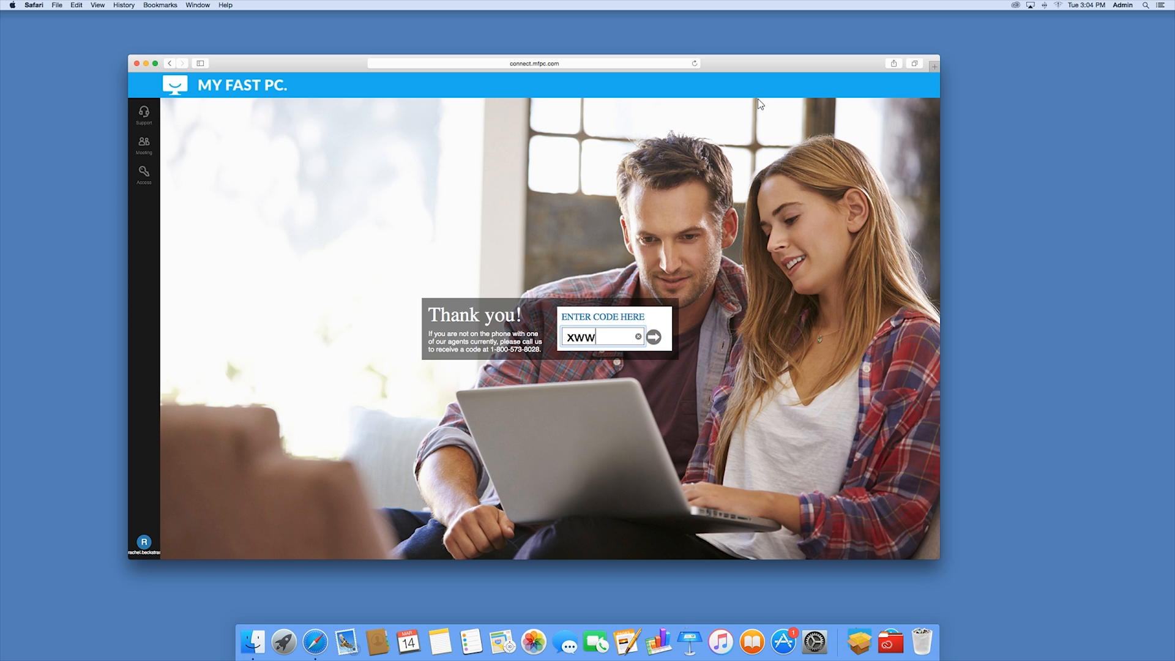
text(b)
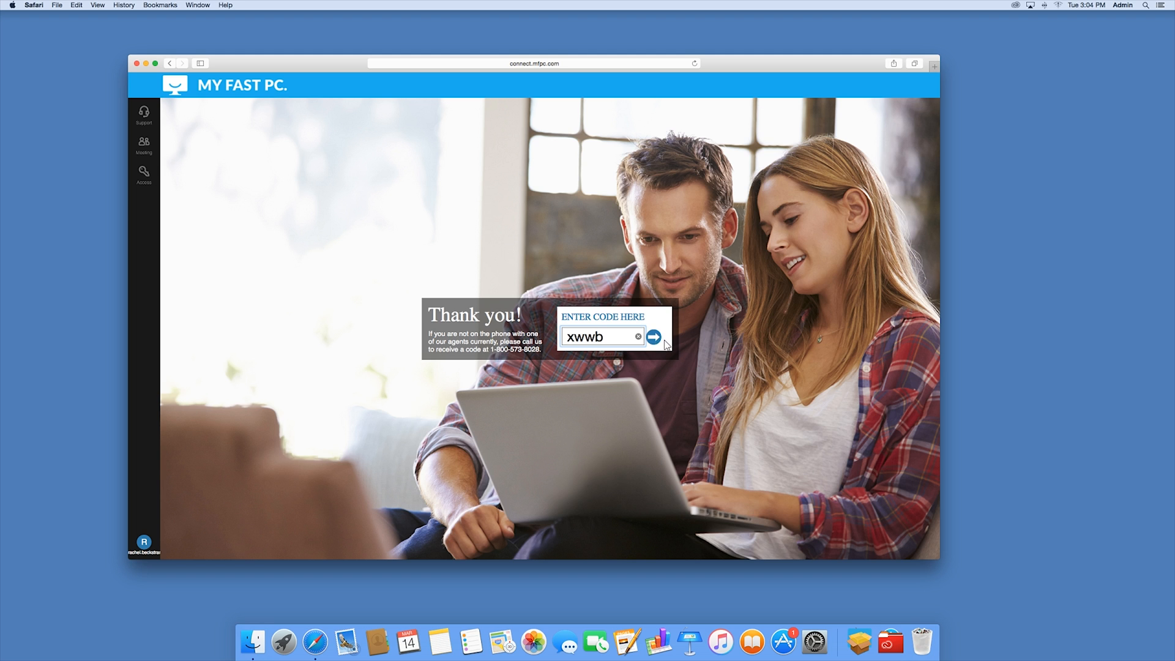
Submit code xwwb and download the My Fast PC Client app.
click(653, 336)
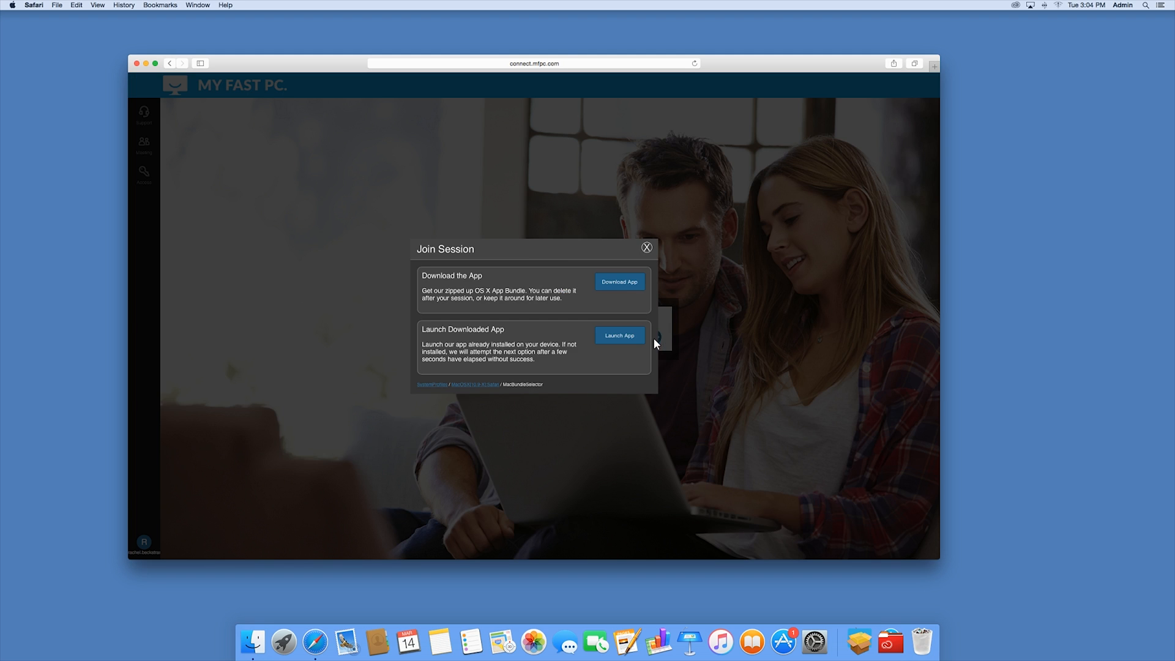
mouse_move(444, 284)
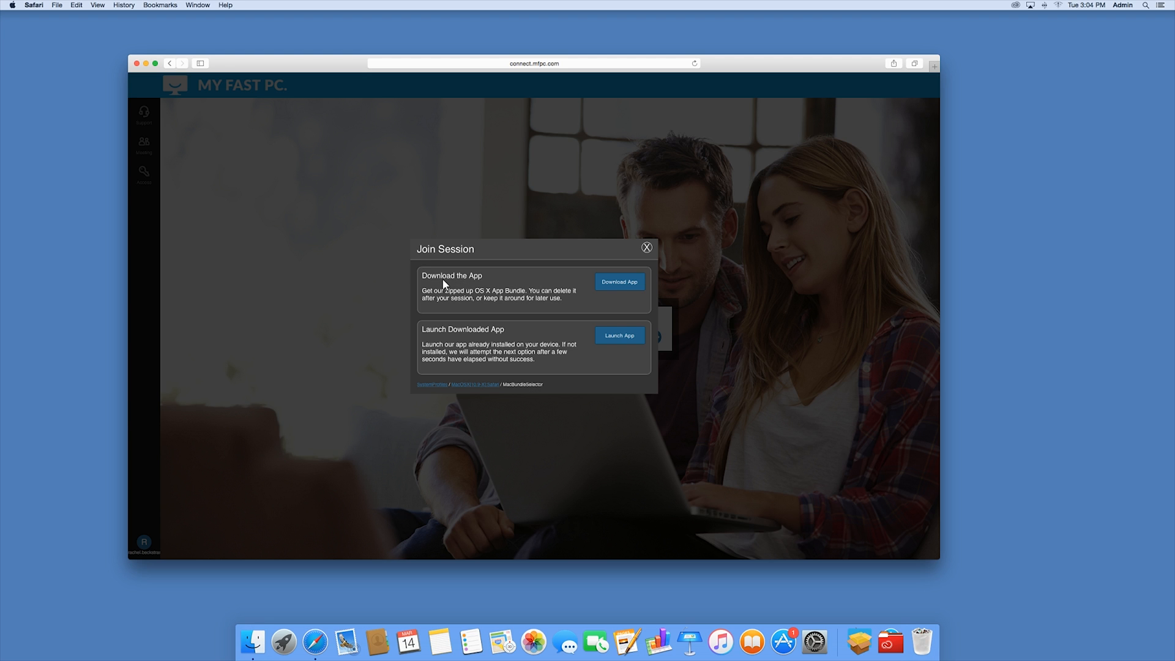
mouse_move(648, 293)
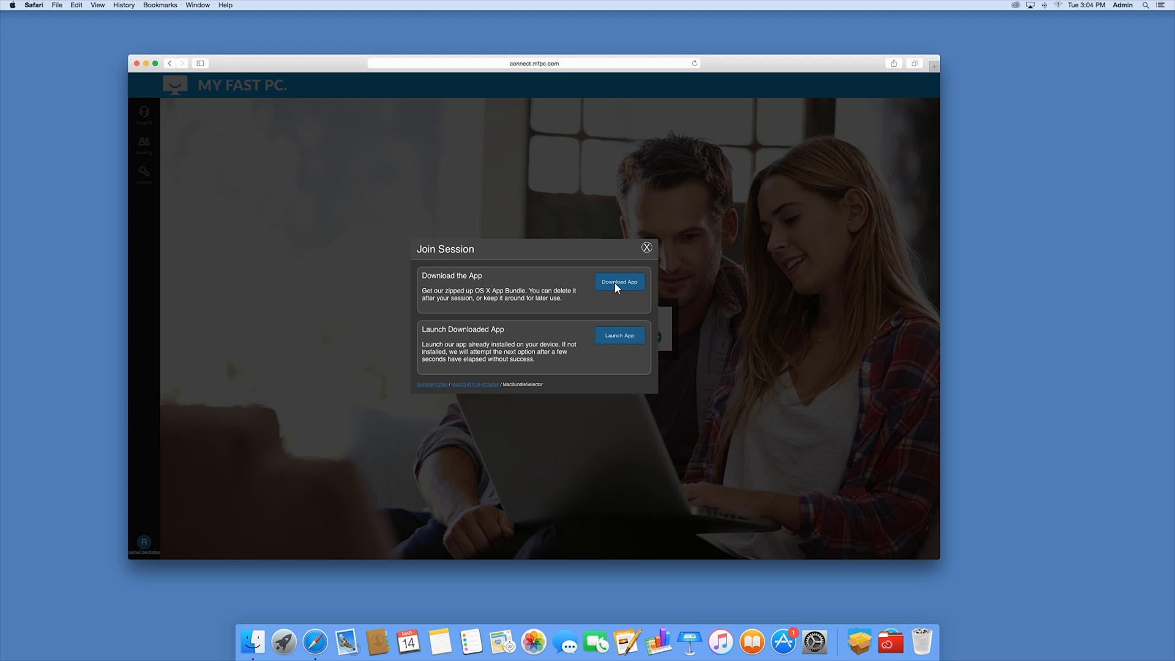
click(618, 281)
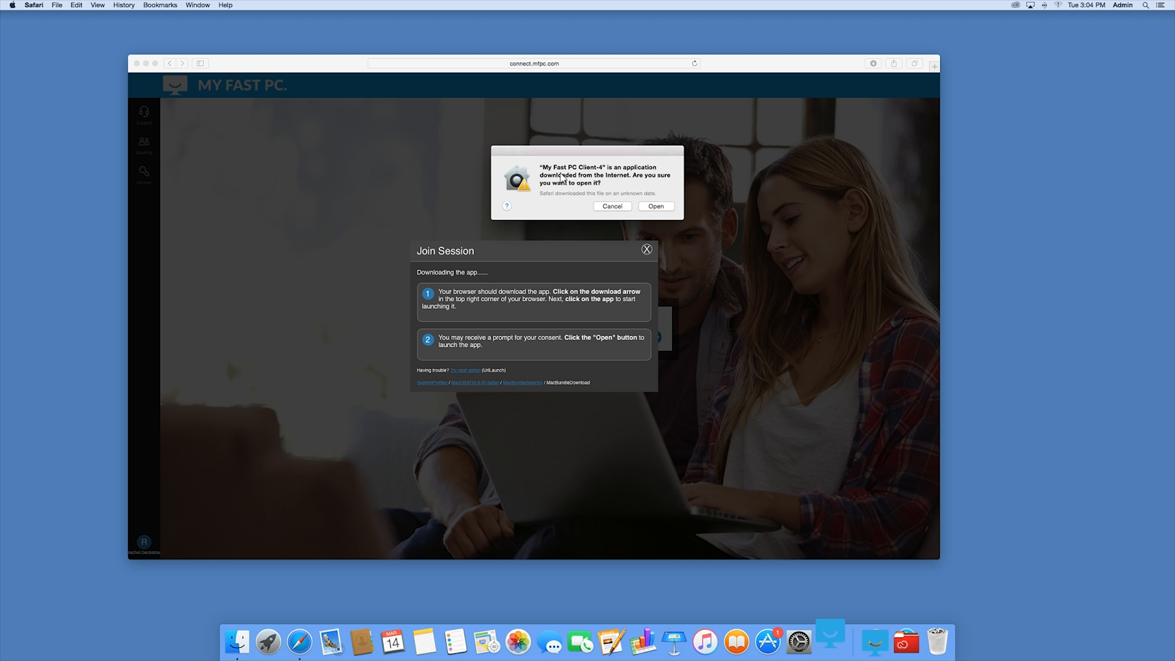
mouse_move(566, 188)
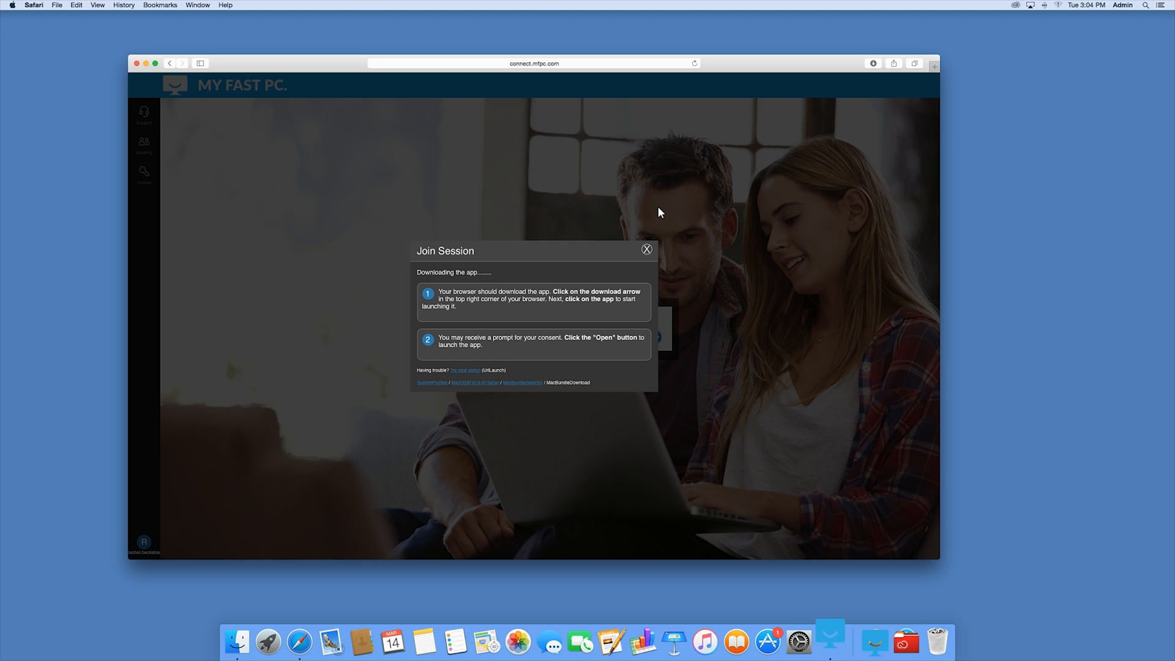
mouse_move(613, 350)
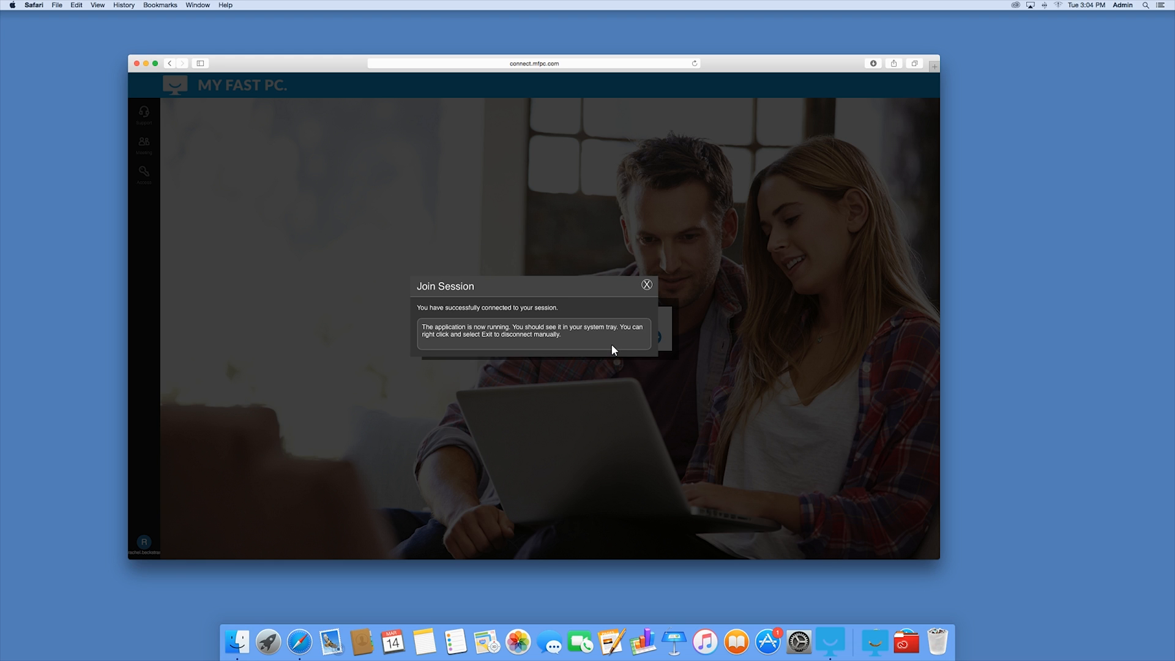
mouse_move(670, 290)
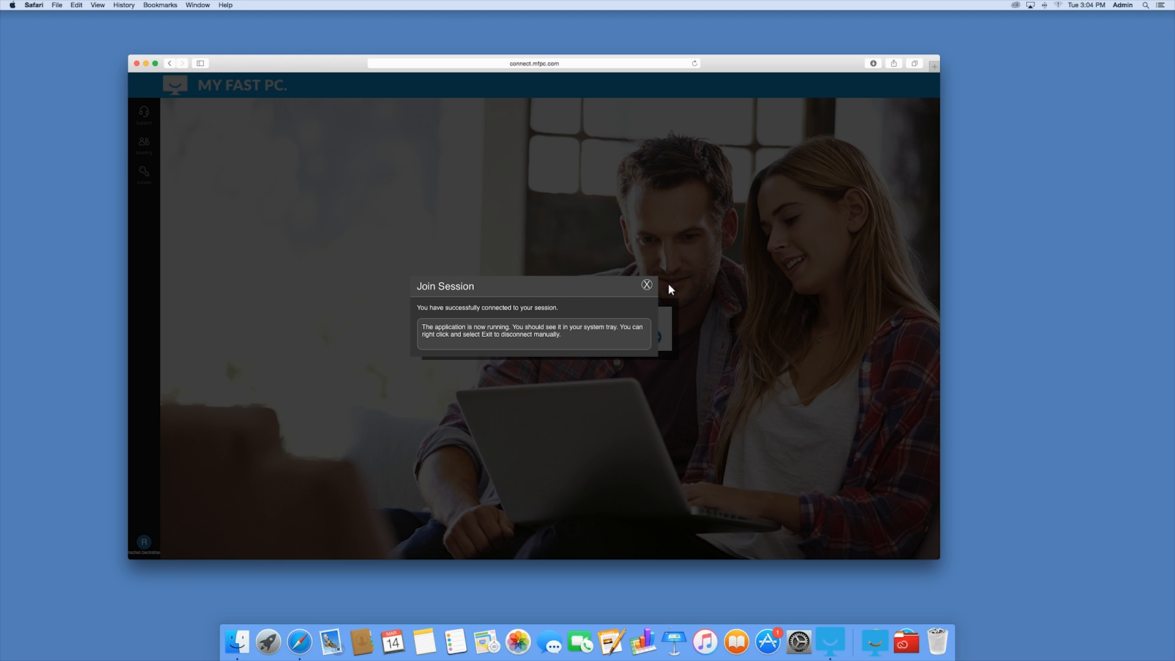
mouse_move(11, 13)
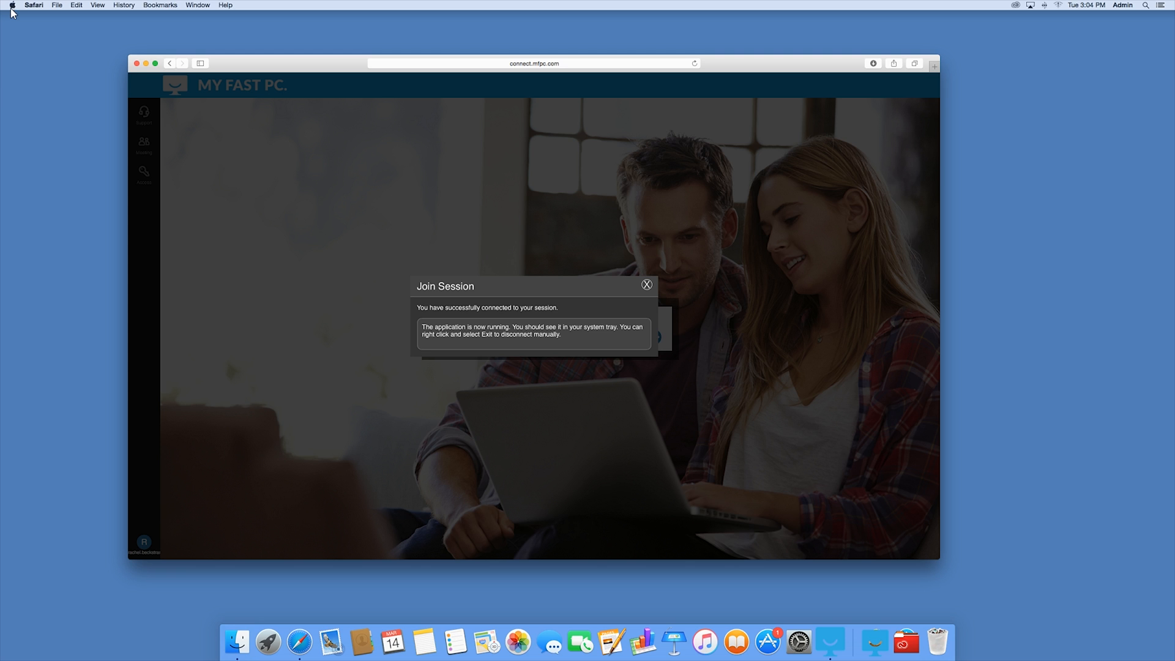
Show the General tab of Security & Privacy in System Preferences.
click(11, 6)
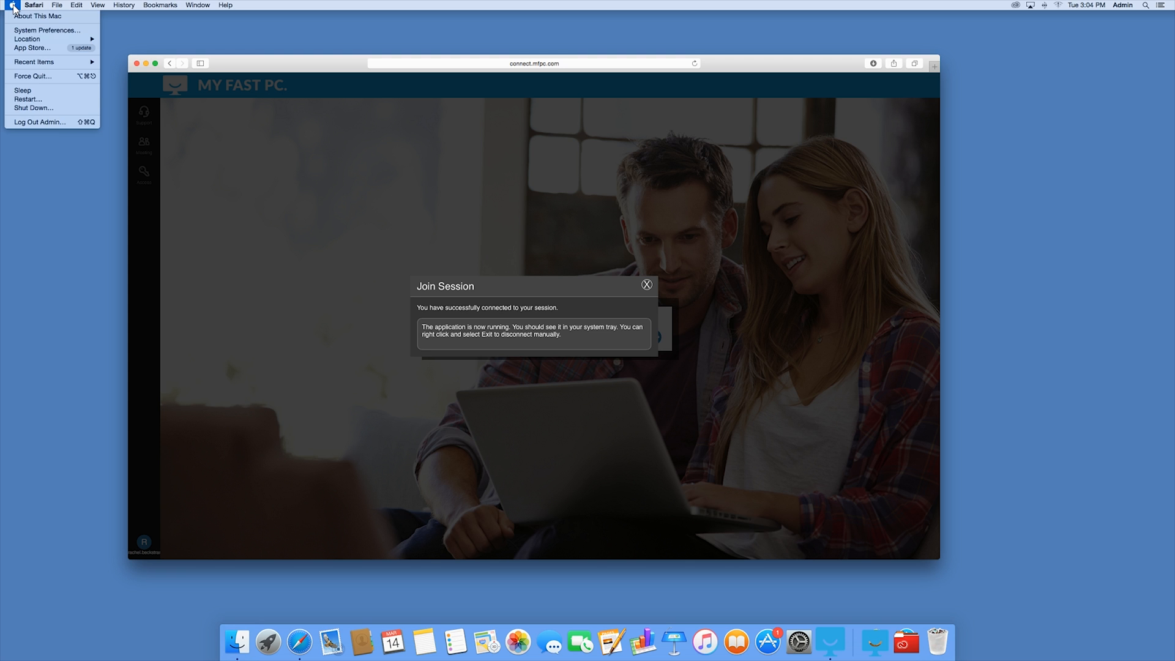
mouse_move(47, 30)
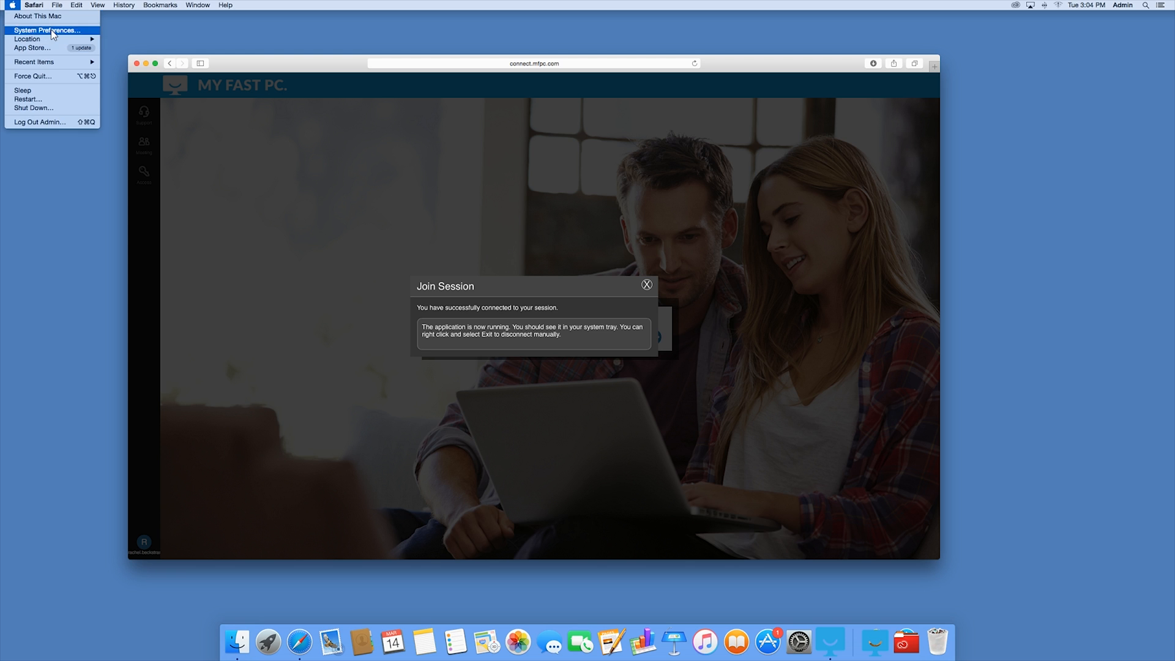
click(48, 30)
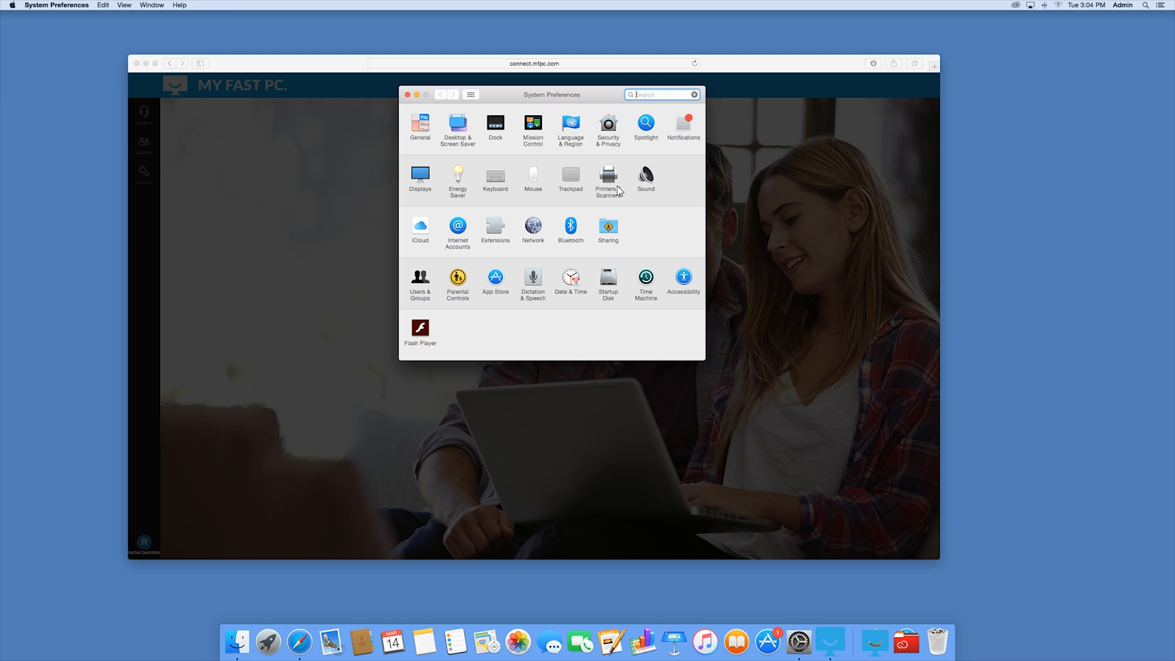
click(608, 126)
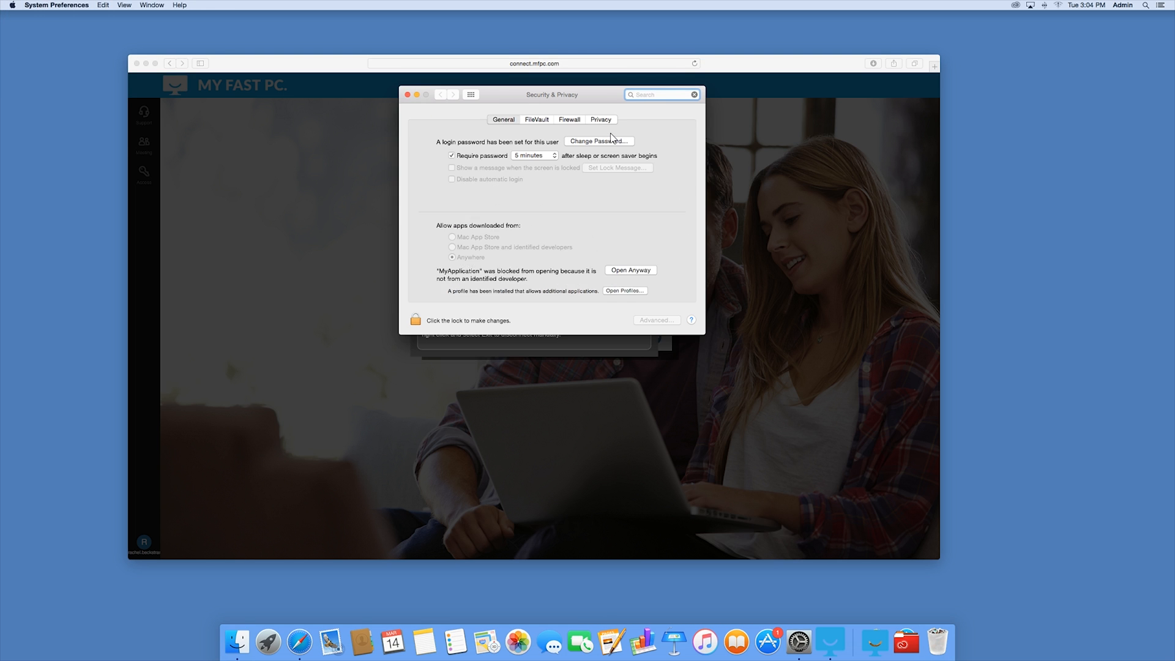
click(503, 120)
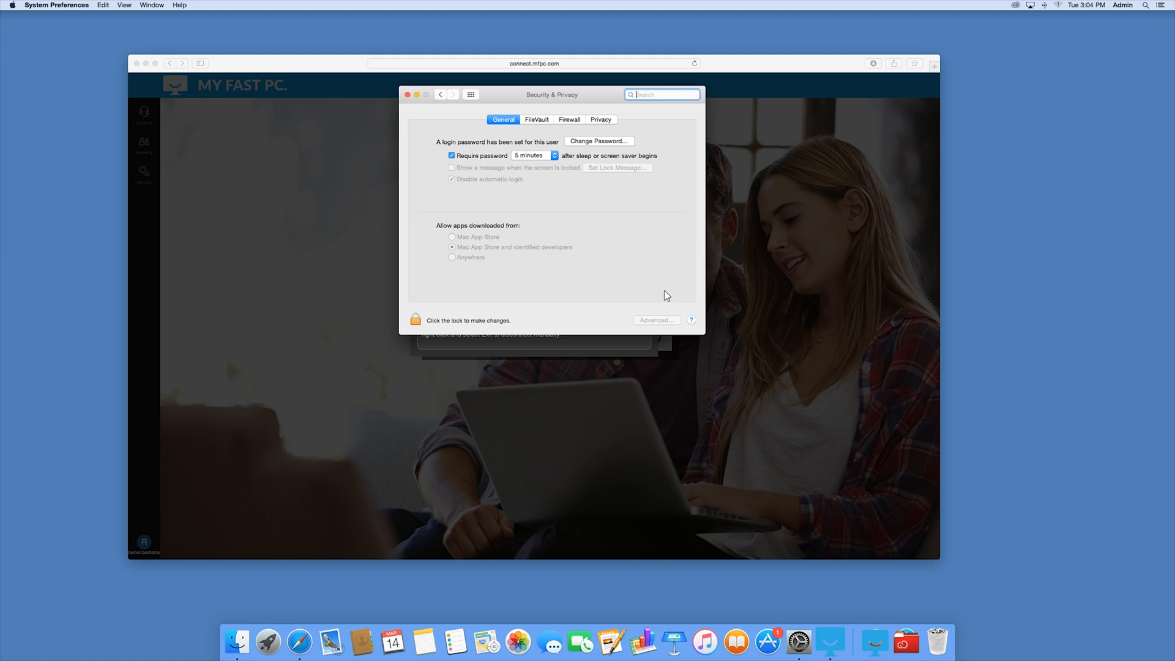
mouse_move(628, 270)
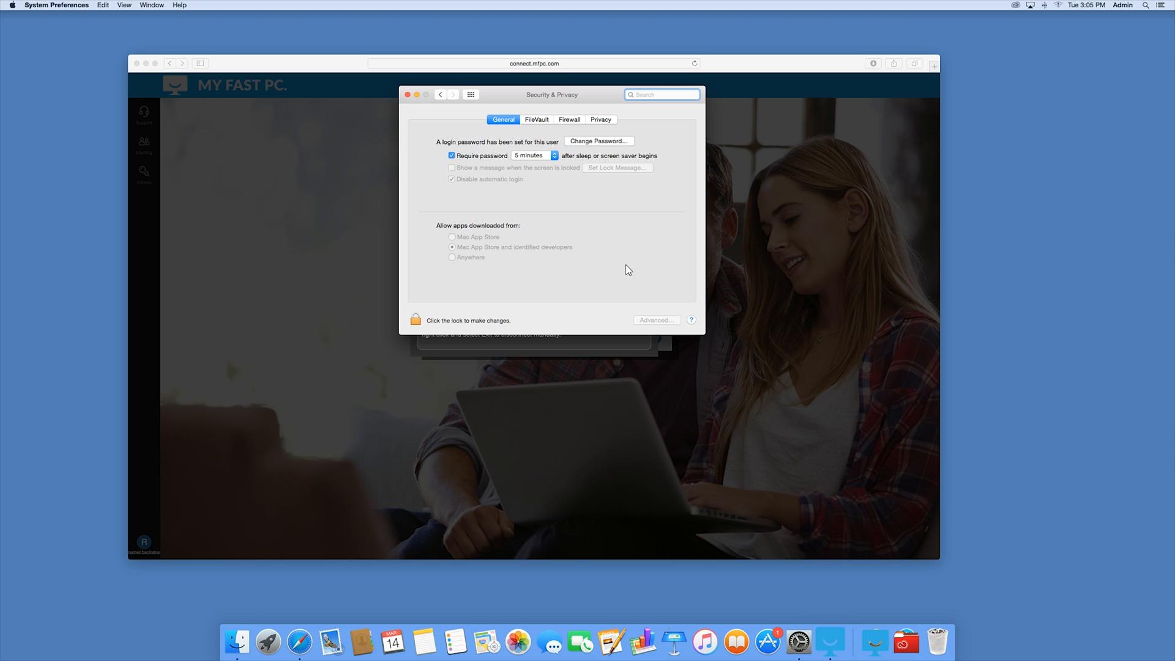
click(661, 94)
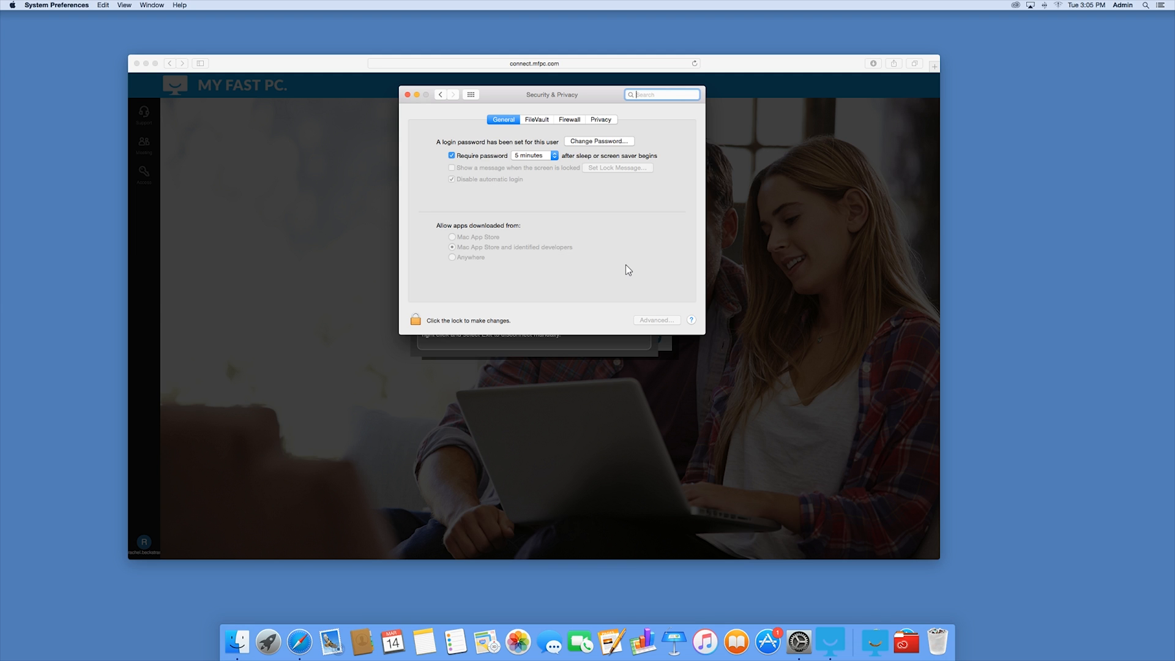
mouse_move(498, 112)
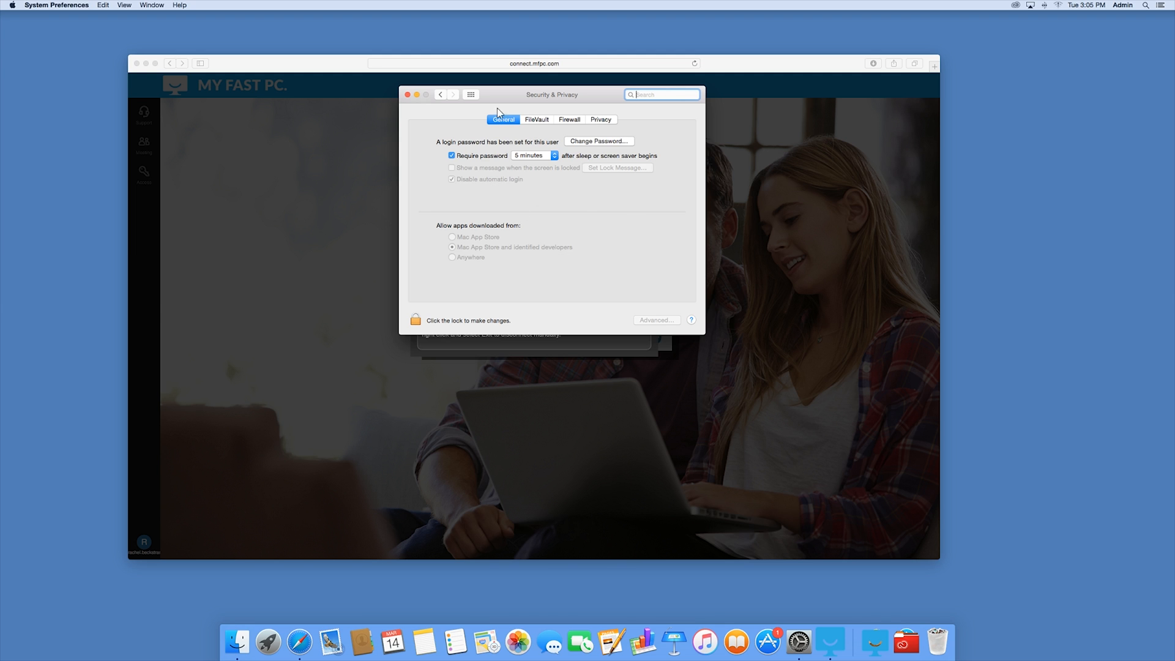
Bring Safari forward and close the Join Session dialog.
click(408, 94)
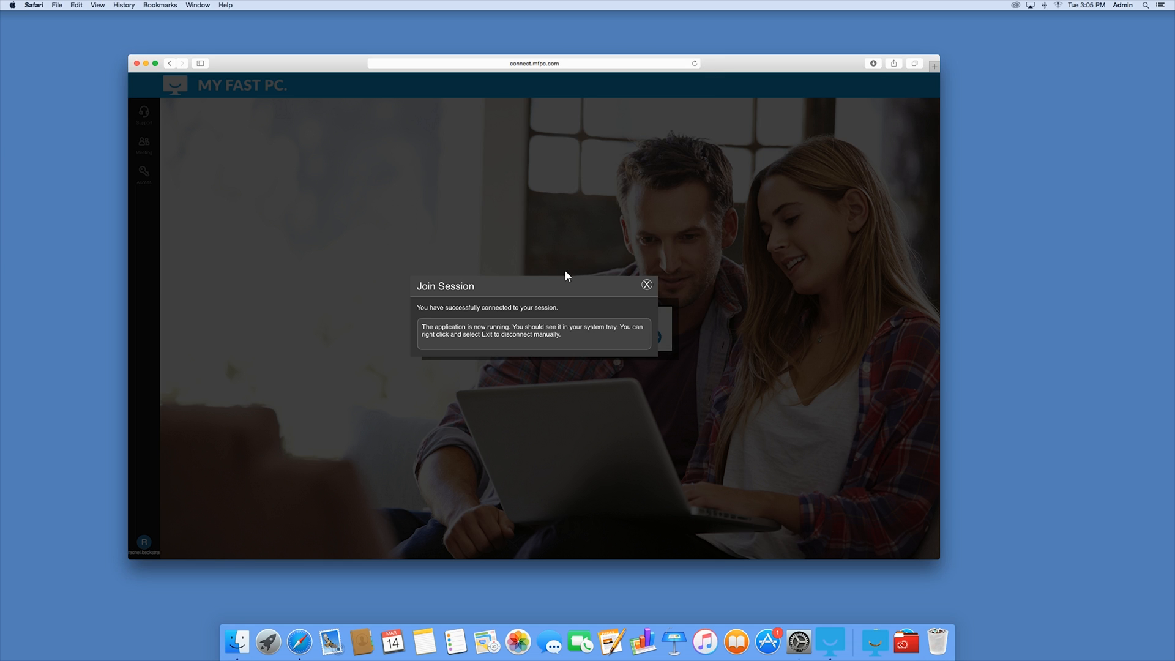
mouse_move(522, 270)
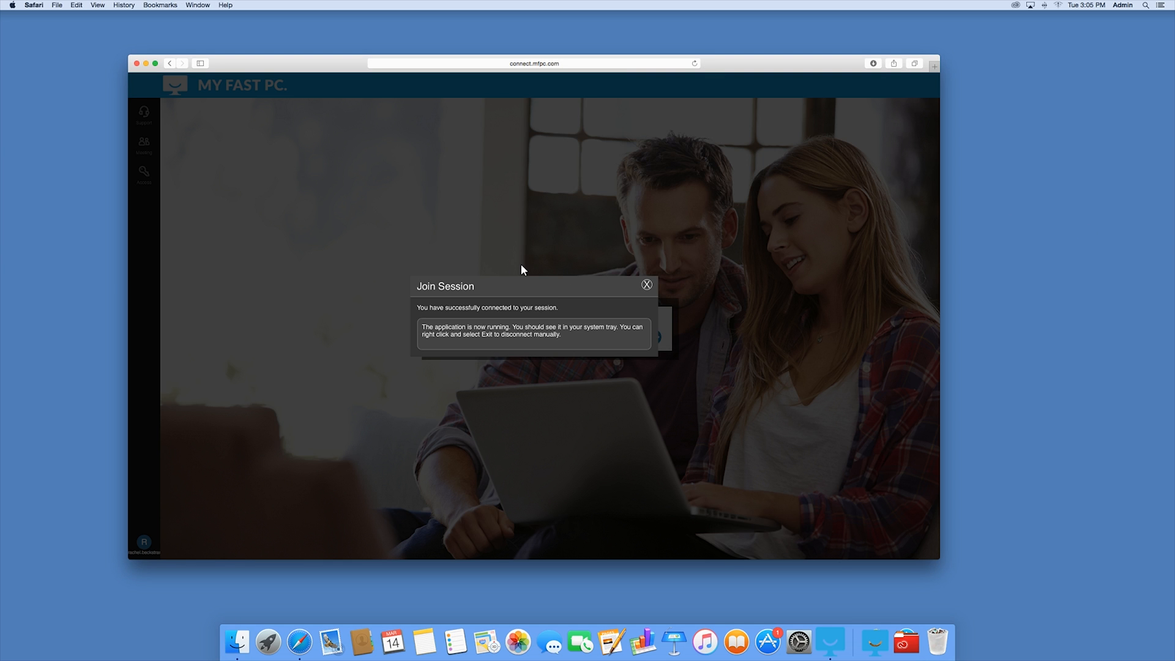
mouse_move(536, 307)
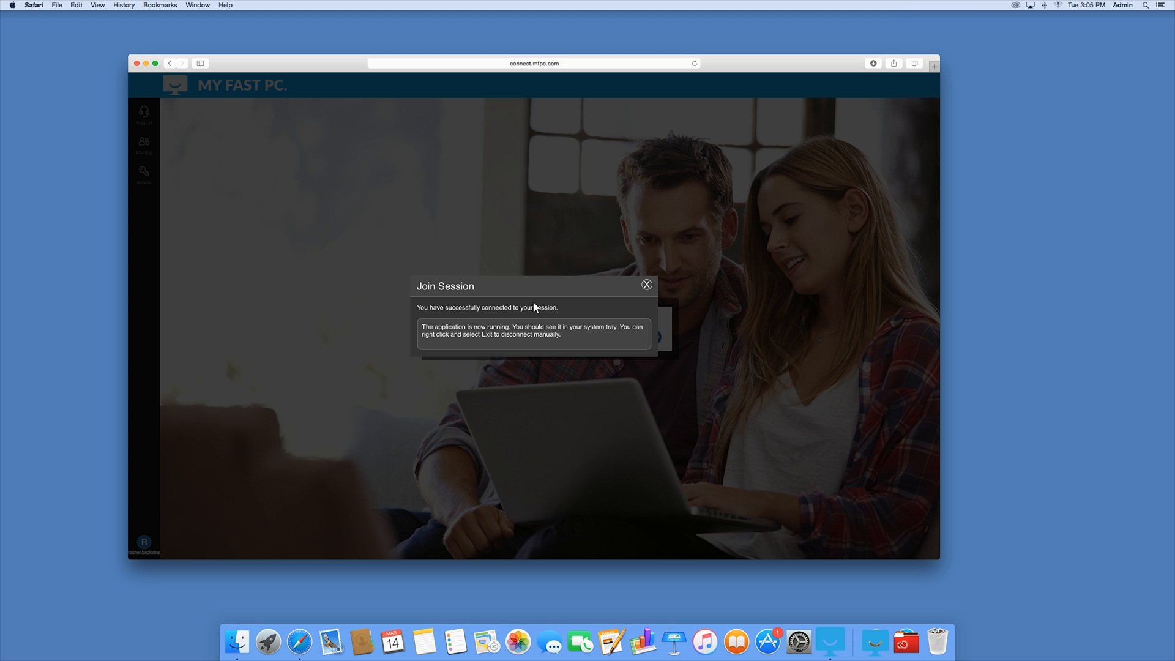
mouse_move(587, 309)
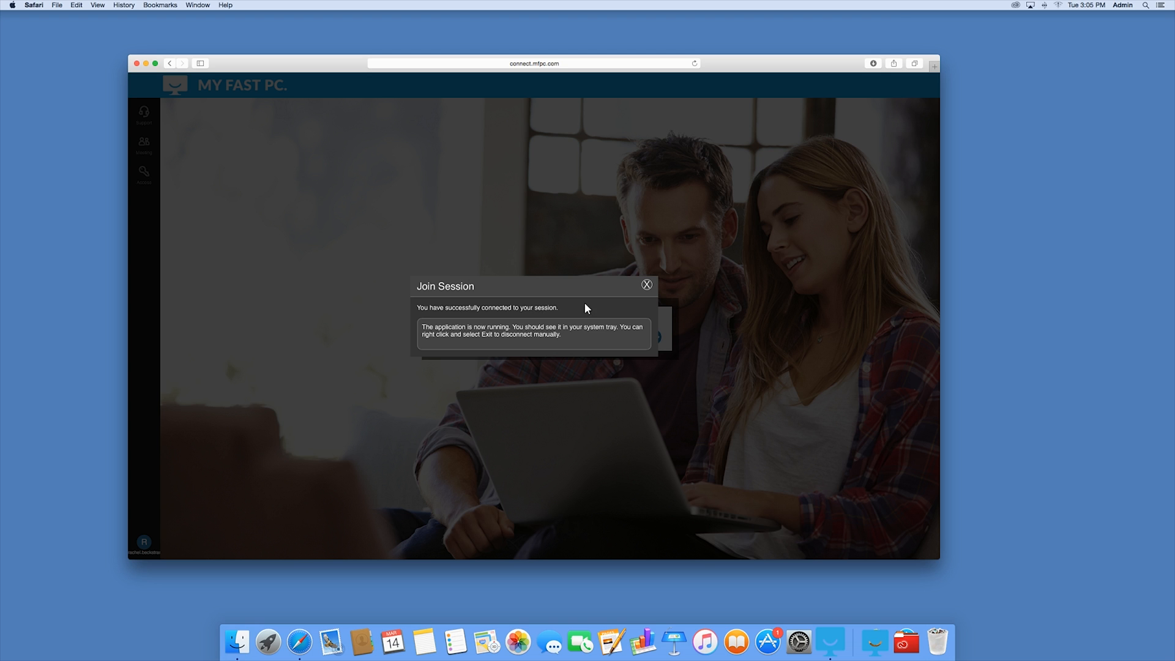
mouse_move(548, 238)
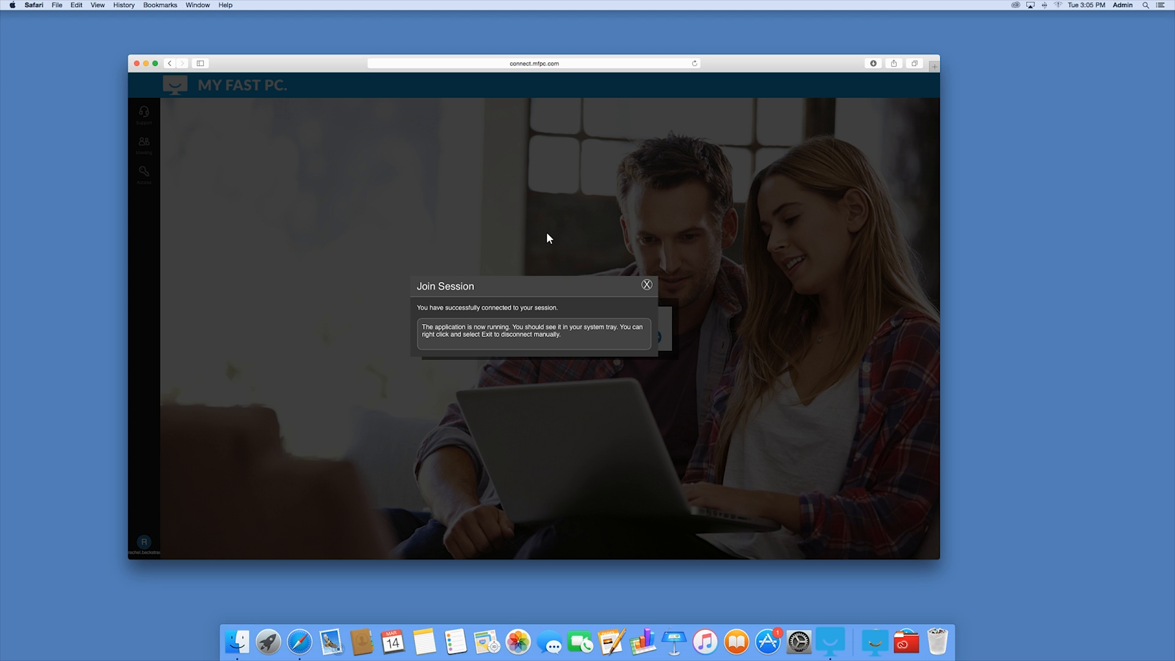
mouse_move(471, 321)
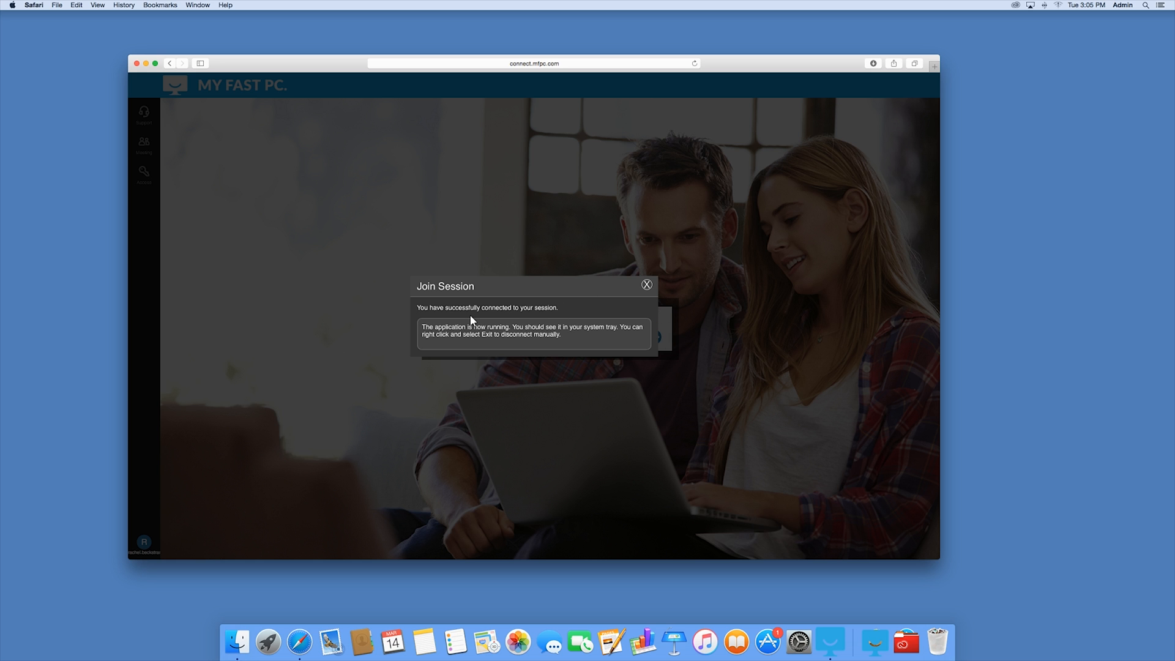
mouse_move(648, 287)
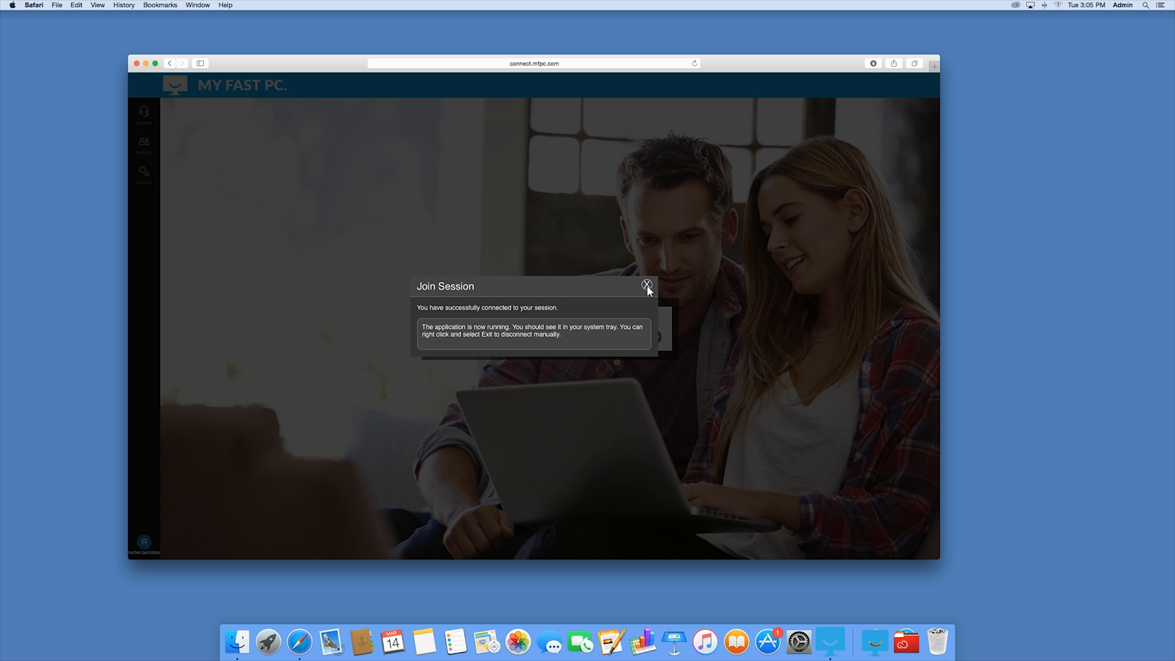
click(647, 284)
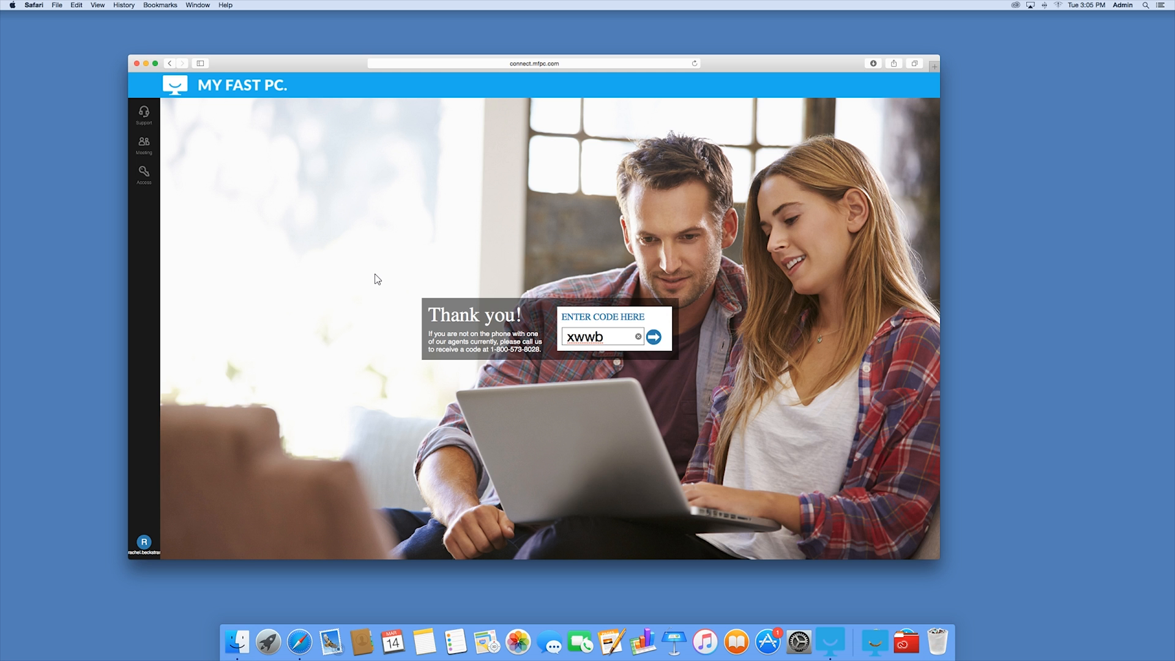